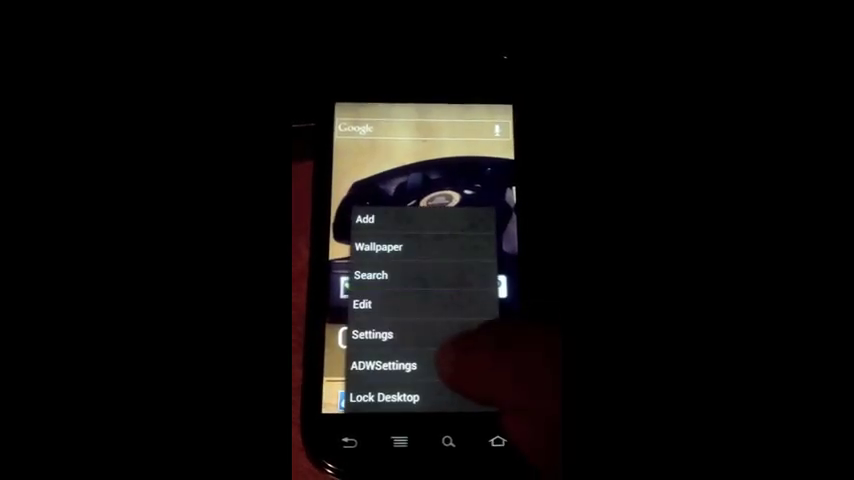
- Enter the phone's main Settings and scroll down to the Backup & reset section
left_click(372, 334)
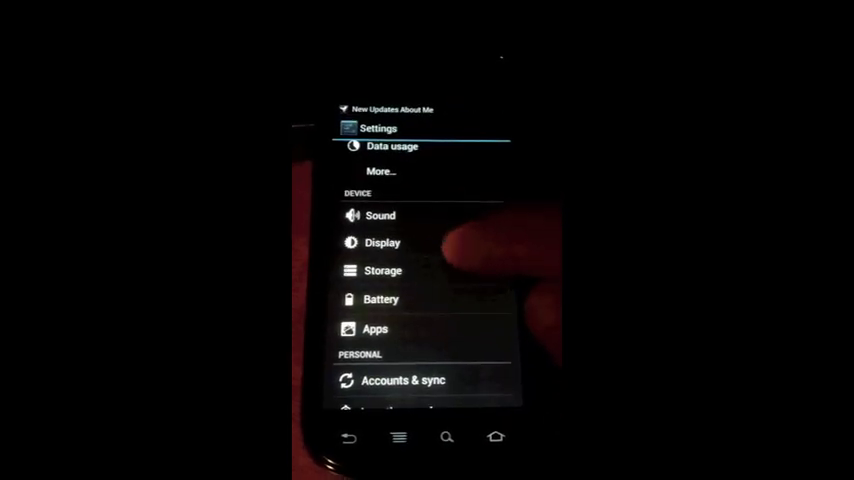
scroll("down", 3)
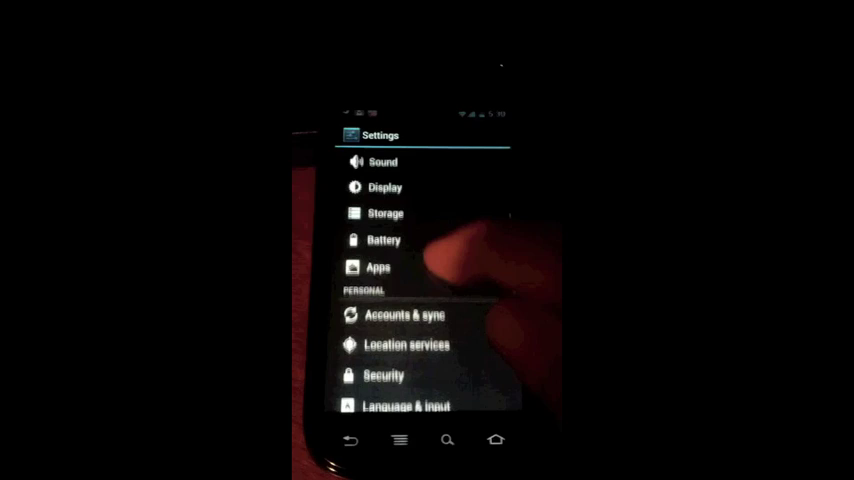
scroll("down", 3)
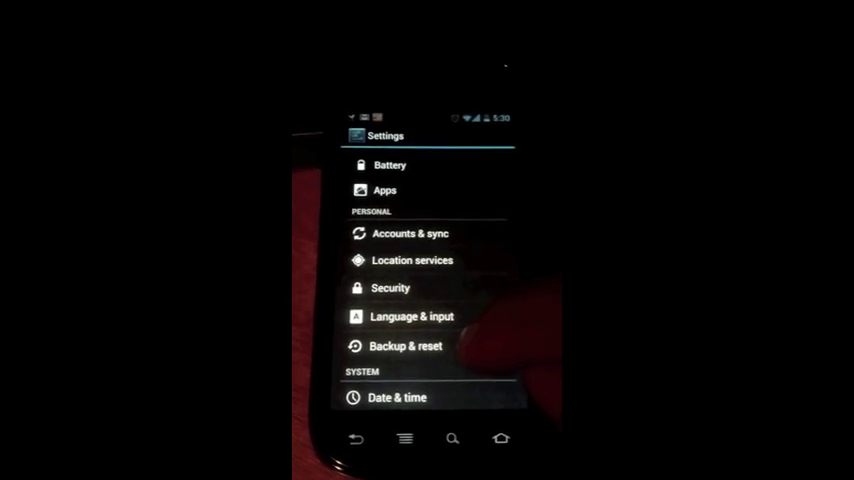
- Go into Backup & reset to reach the Factory data reset page
left_click(404, 348)
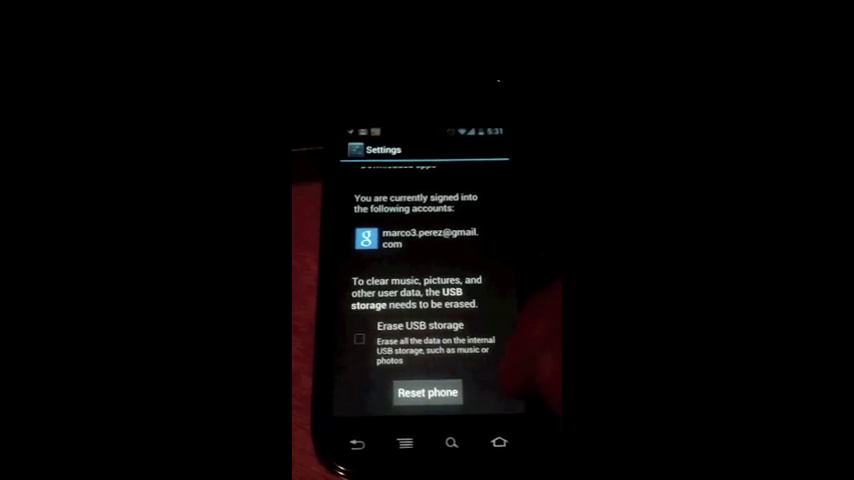
- Choose Reset phone and confirm Erase everything so the wipe, USB storage included, begins
left_click(360, 340)
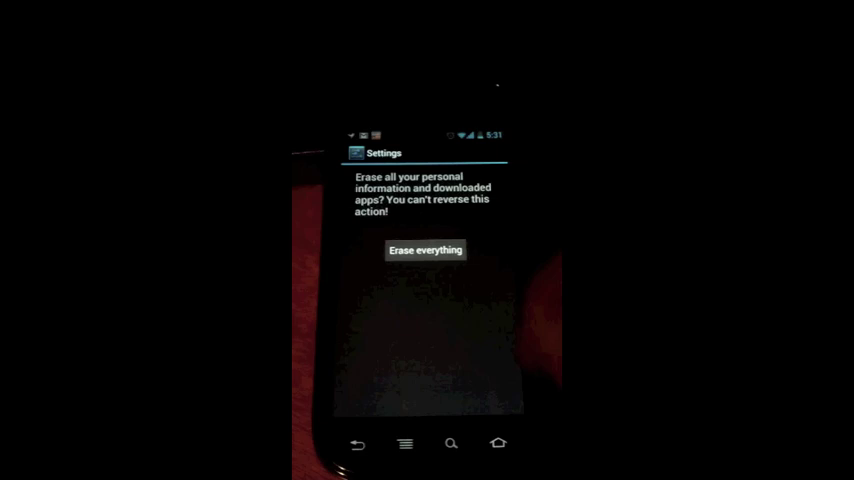
left_click(424, 250)
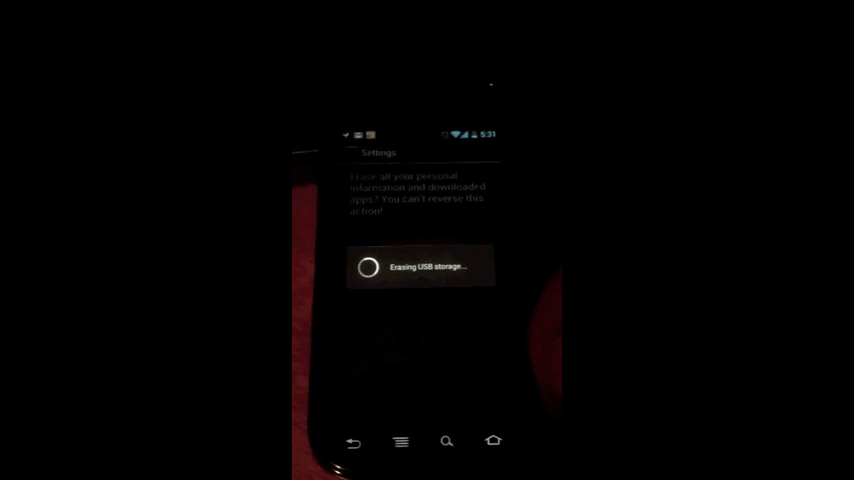